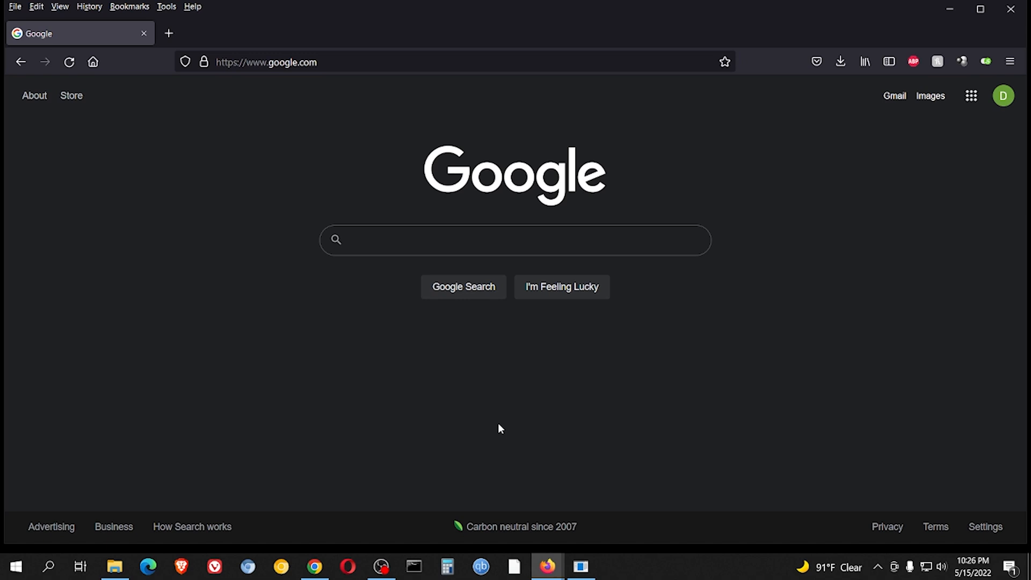
{"action": "mouse_move", "coordinate": [773, 227]}
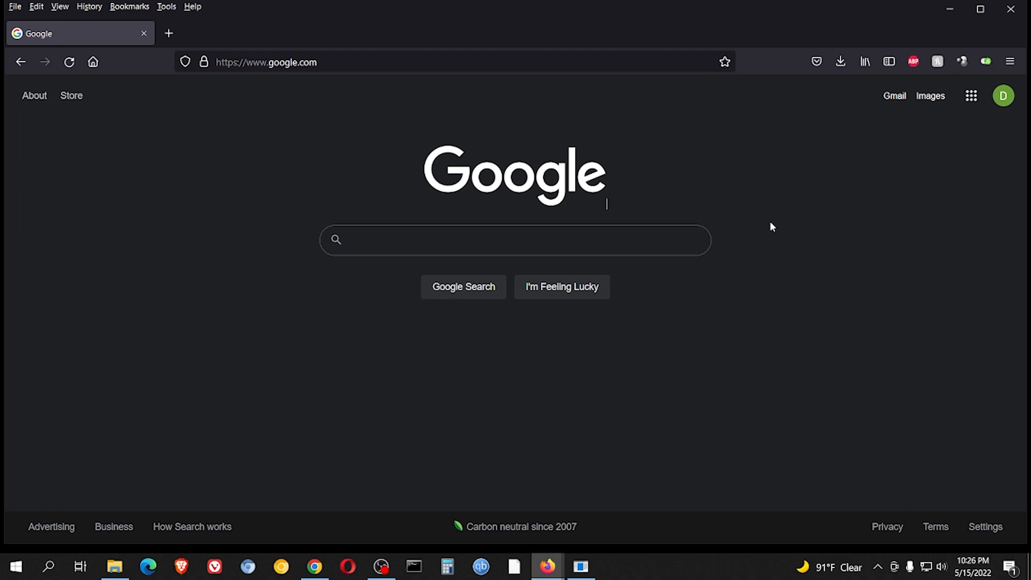
Peek at Firefox's recent downloads list, then launch a Microsoft Edge window and close it.
{"action": "left_click", "coordinate": [840, 61]}
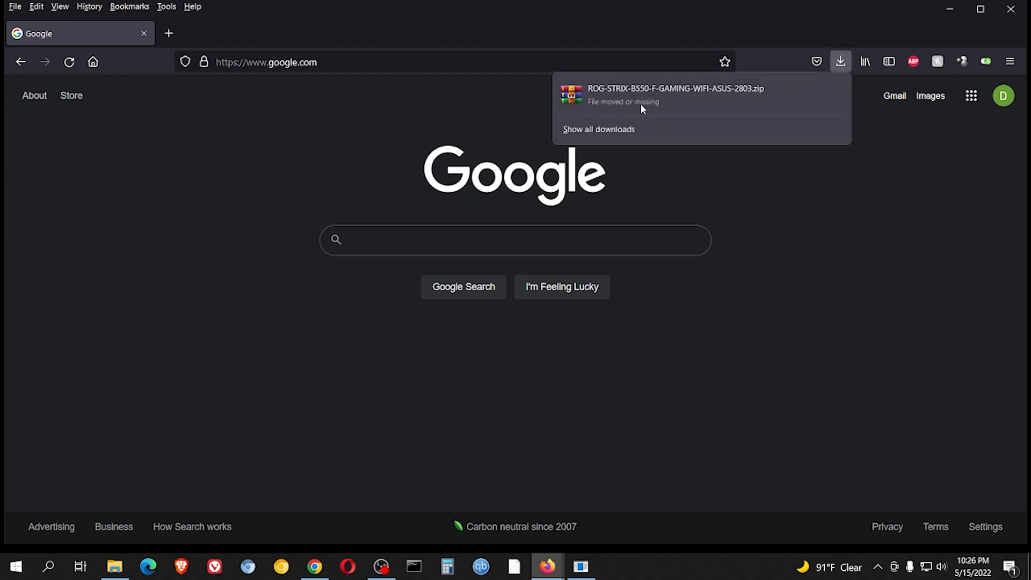
{"action": "mouse_move", "coordinate": [802, 109]}
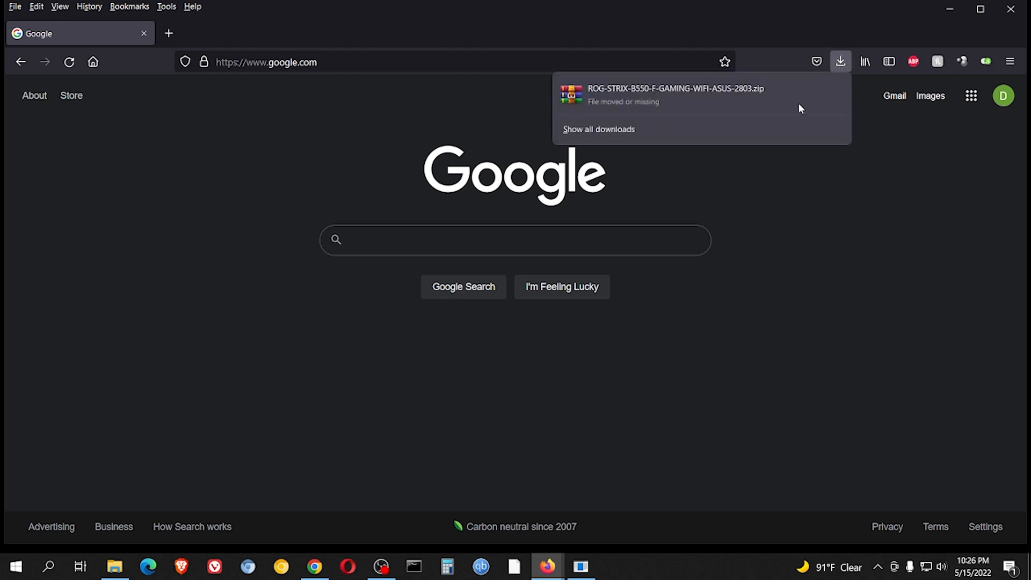
{"action": "left_click", "coordinate": [182, 566]}
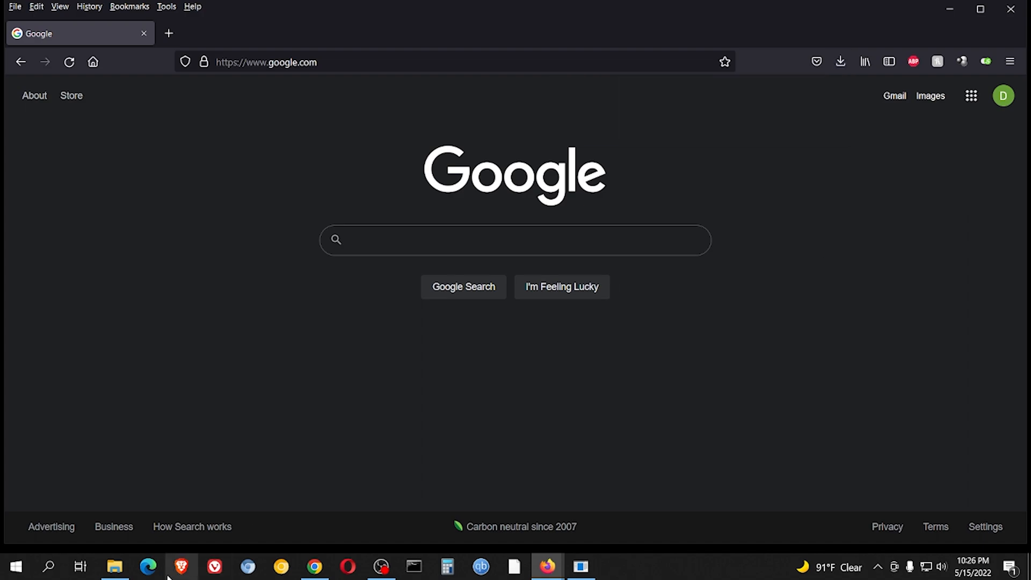
{"action": "left_click", "coordinate": [147, 566]}
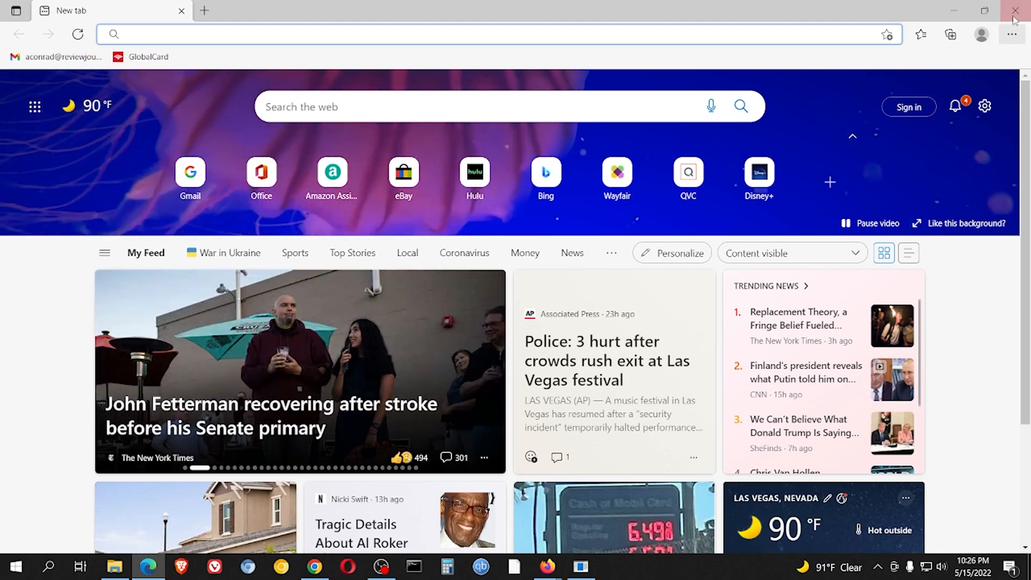
{"action": "left_click", "coordinate": [48, 572]}
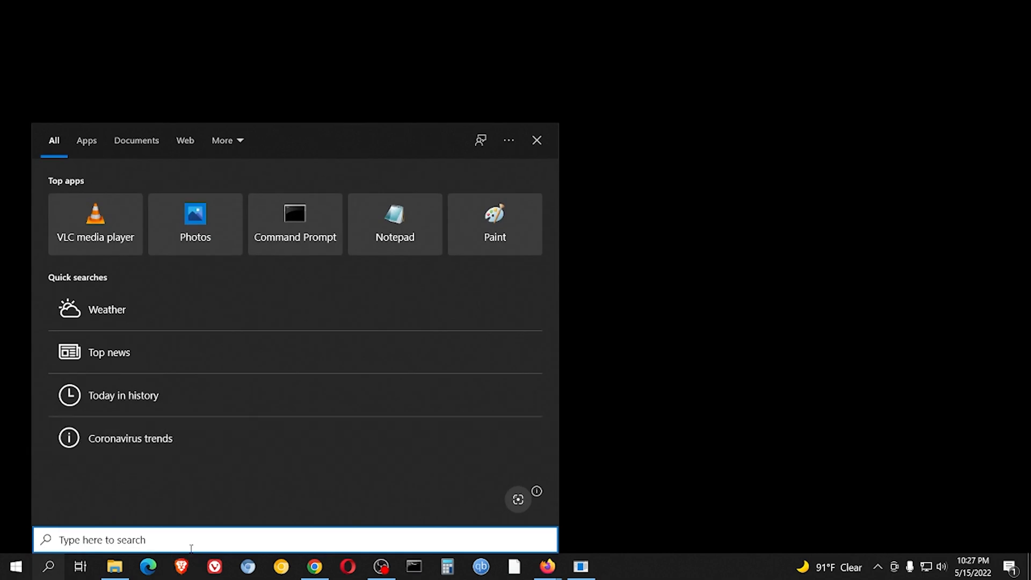
Bring up the Win+X power-user menu of system tools from the Start button.
{"action": "right_click", "coordinate": [14, 566]}
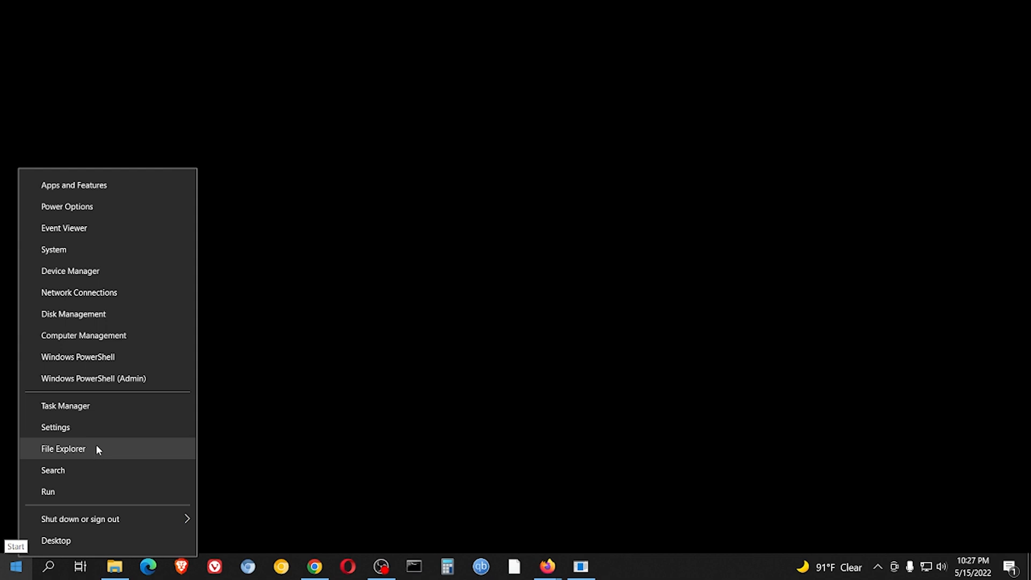
{"action": "mouse_move", "coordinate": [83, 453]}
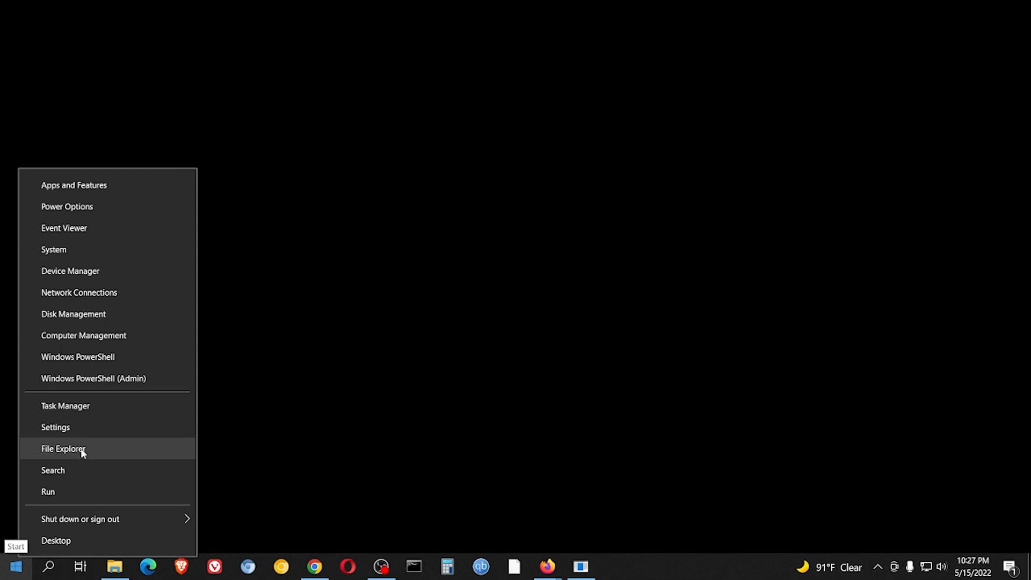
From File Explorer's System32 folder, run cmd.exe as administrator.
{"action": "left_click", "coordinate": [64, 449]}
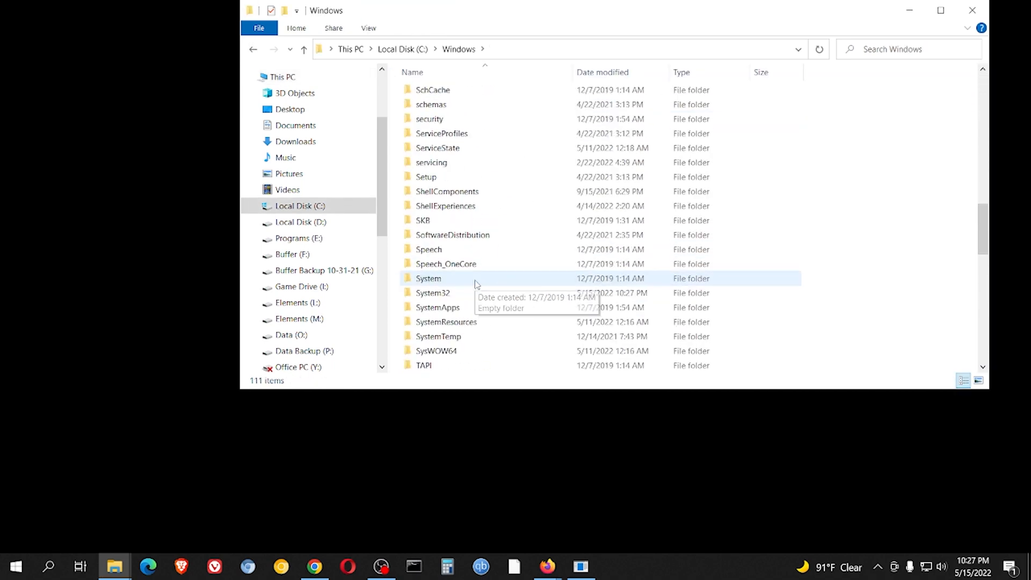
{"action": "double_click", "coordinate": [433, 292]}
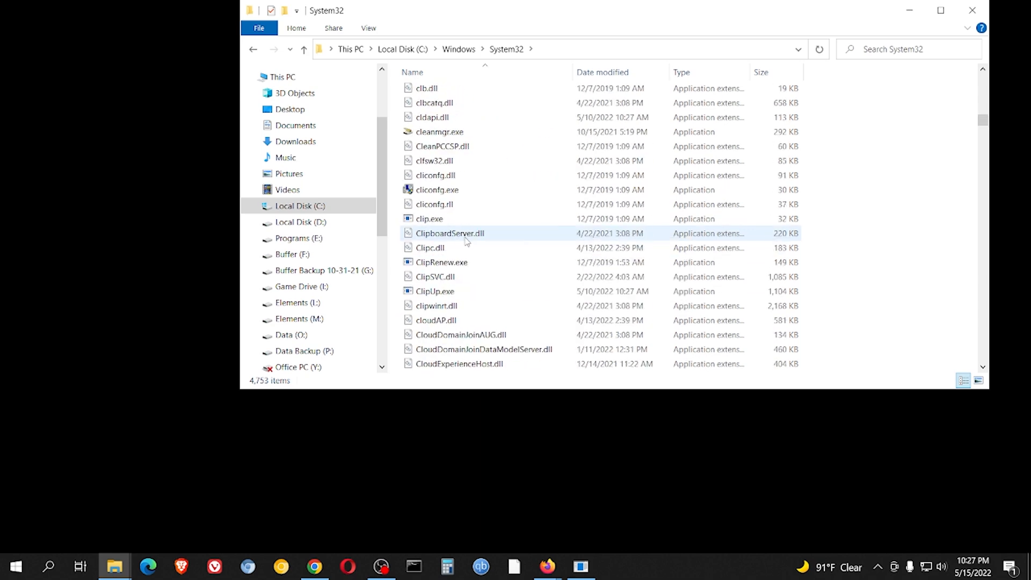
{"action": "left_click", "coordinate": [430, 162]}
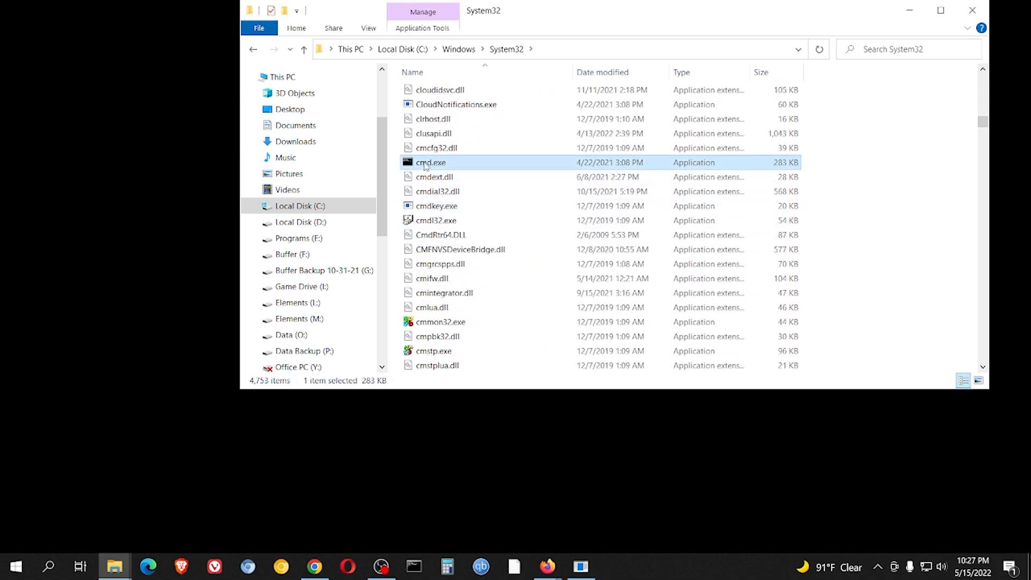
{"action": "right_click", "coordinate": [429, 162]}
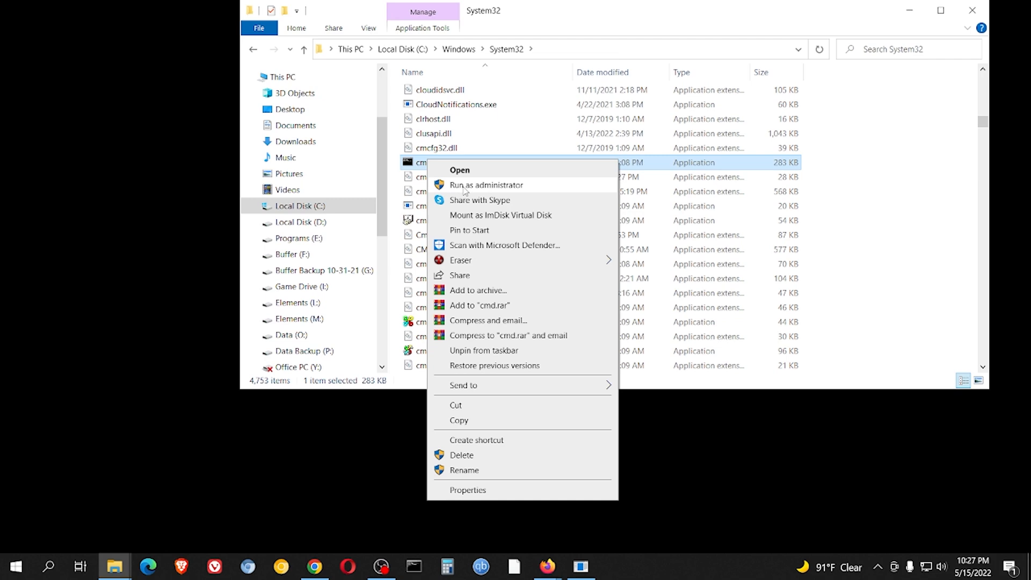
{"action": "left_click", "coordinate": [487, 185]}
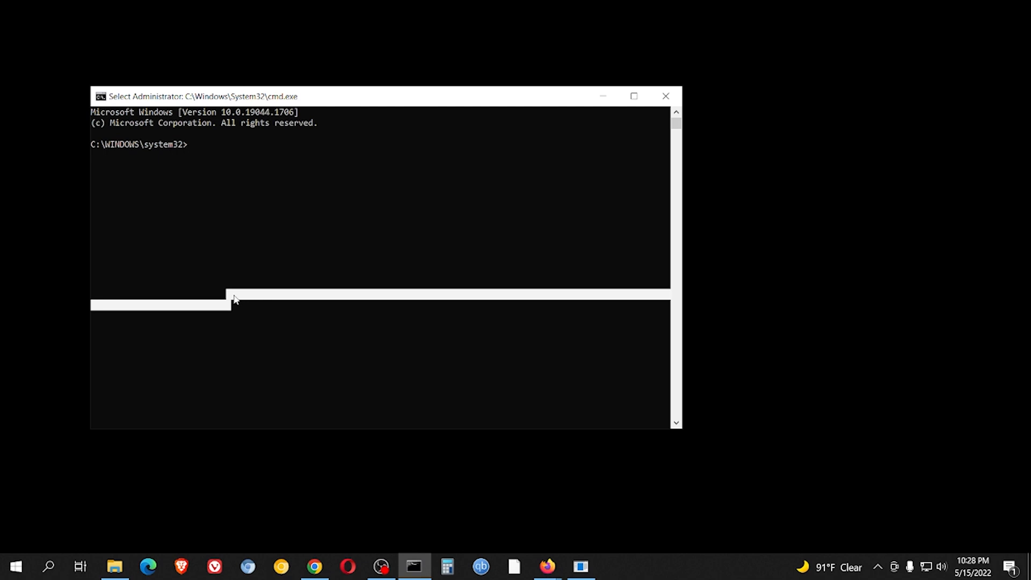
Run chkdsk /r and answer y to schedule the system-drive check at next restart.
{"action": "type", "text": "chk"}
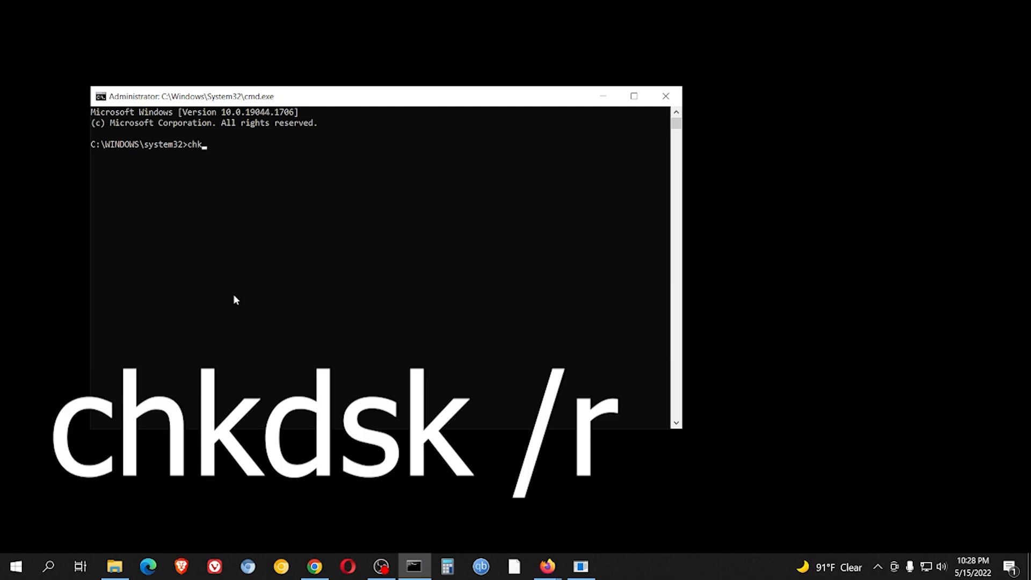
{"action": "type", "text": "dsk /r"}
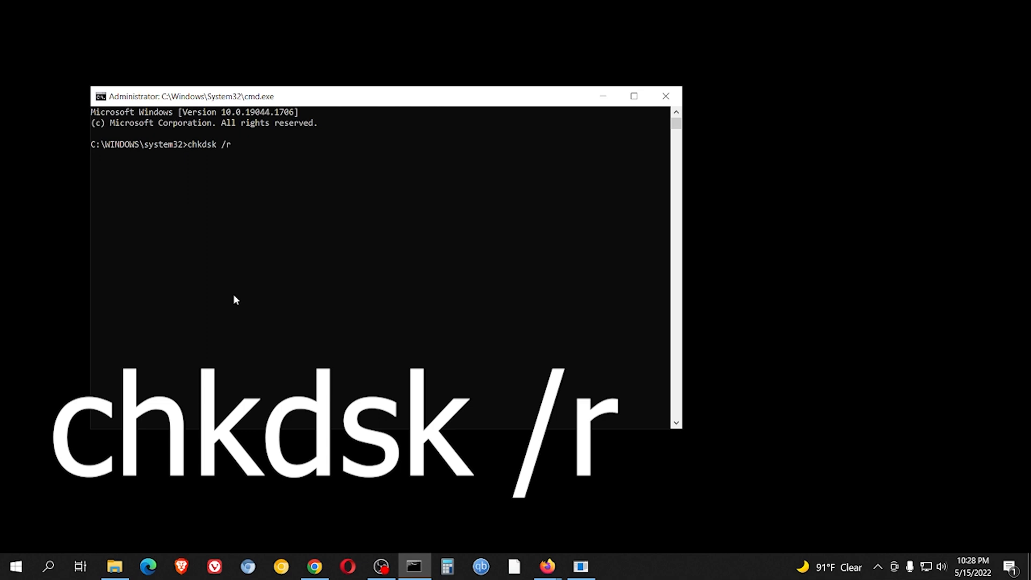
{"action": "key", "text": "enter"}
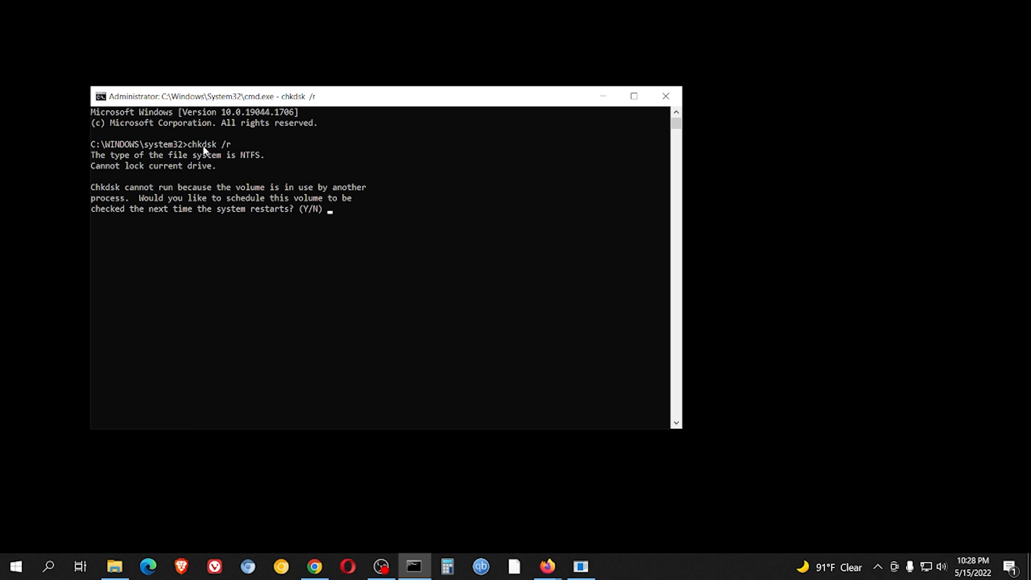
{"action": "mouse_move", "coordinate": [232, 219]}
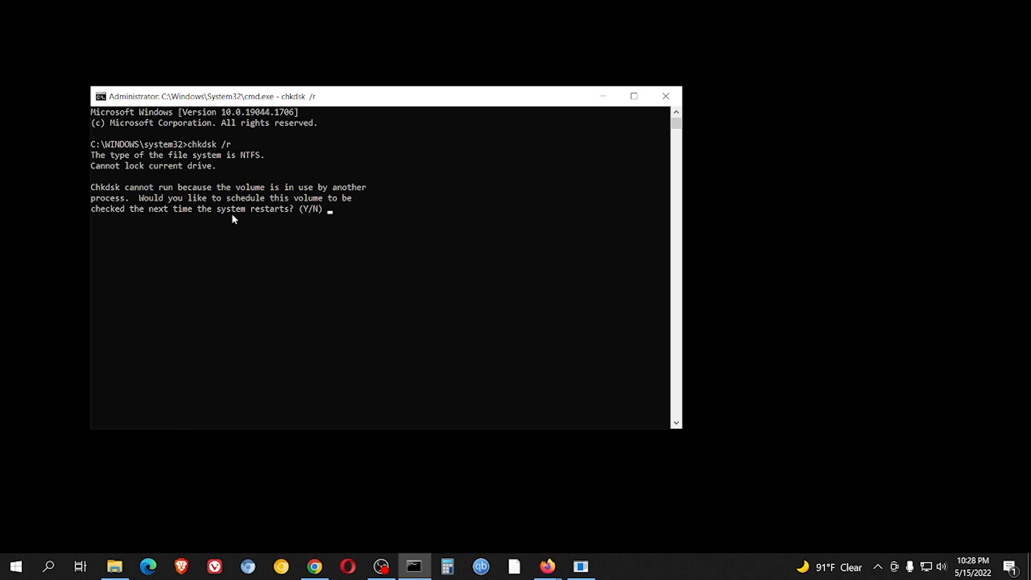
{"action": "type", "text": "y"}
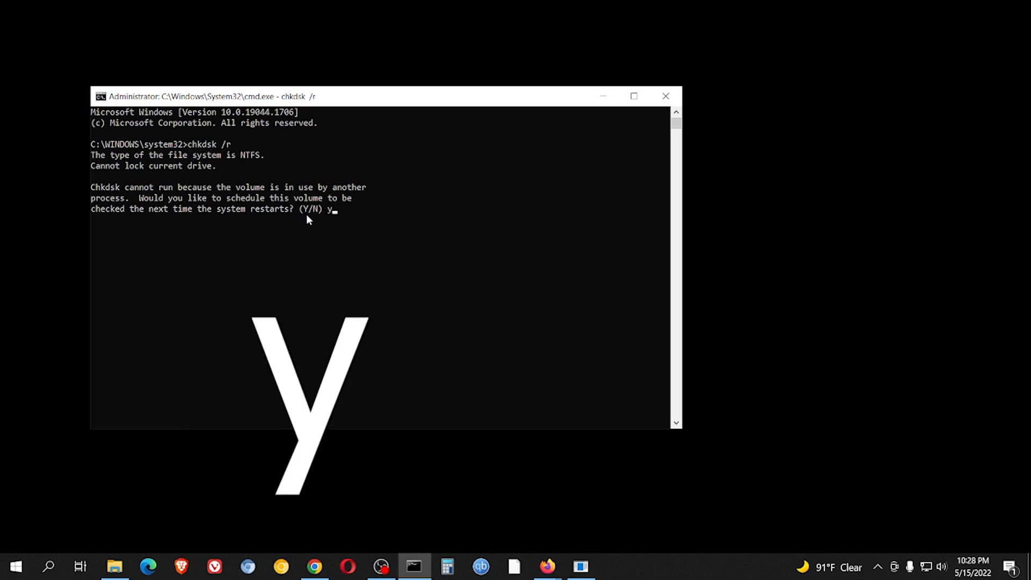
{"action": "key", "text": "enter"}
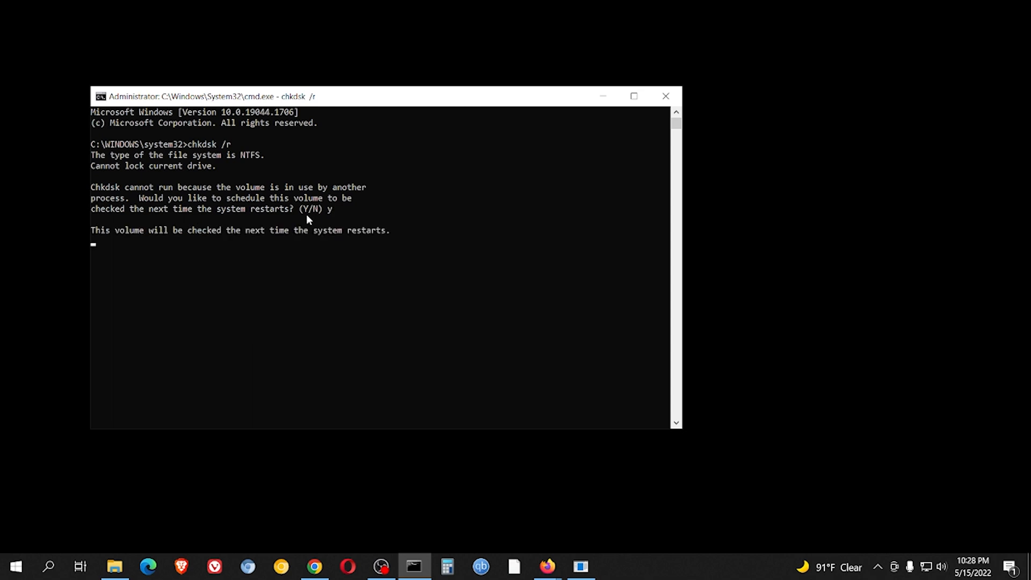
{"action": "key", "text": "enter"}
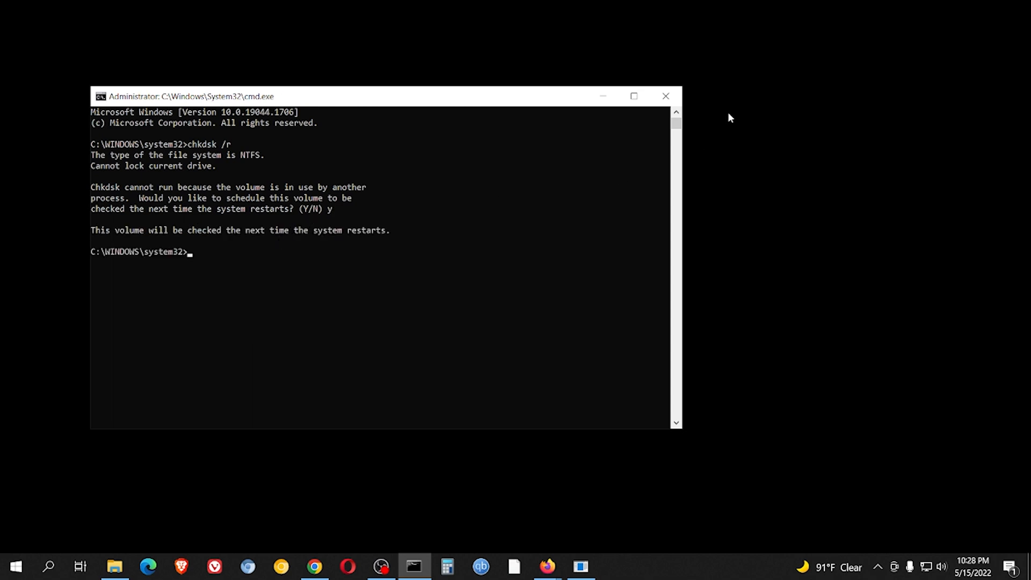
Restart the PC from Start's power options, then reopen the Start menu after reboot.
{"action": "left_click", "coordinate": [13, 566]}
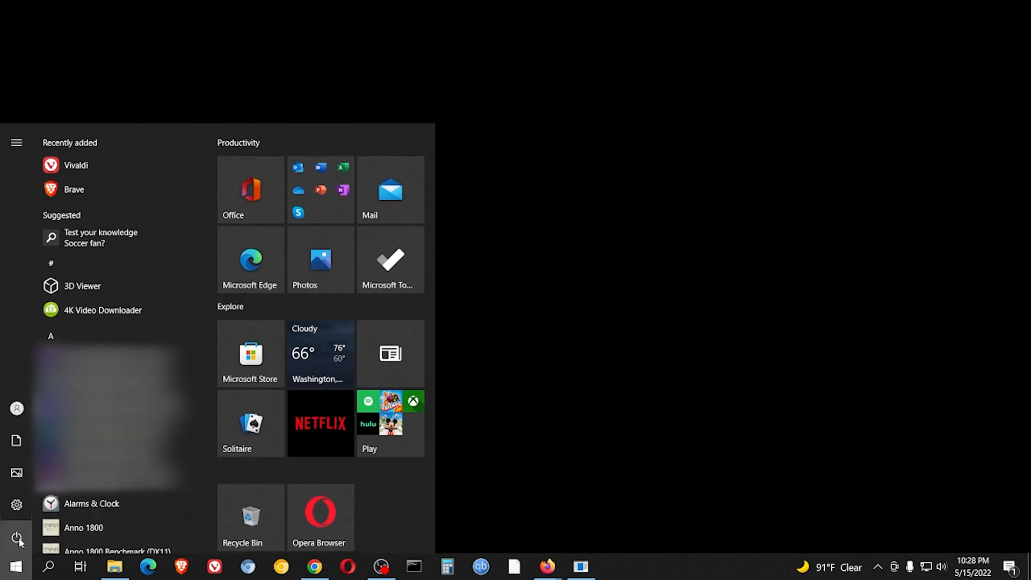
{"action": "left_click", "coordinate": [16, 537]}
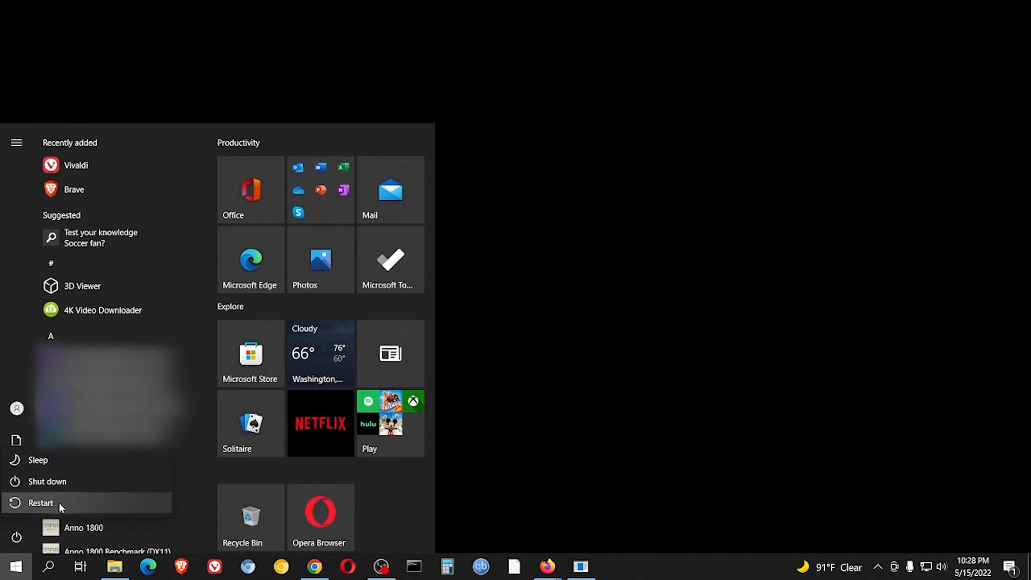
{"action": "left_click", "coordinate": [39, 502]}
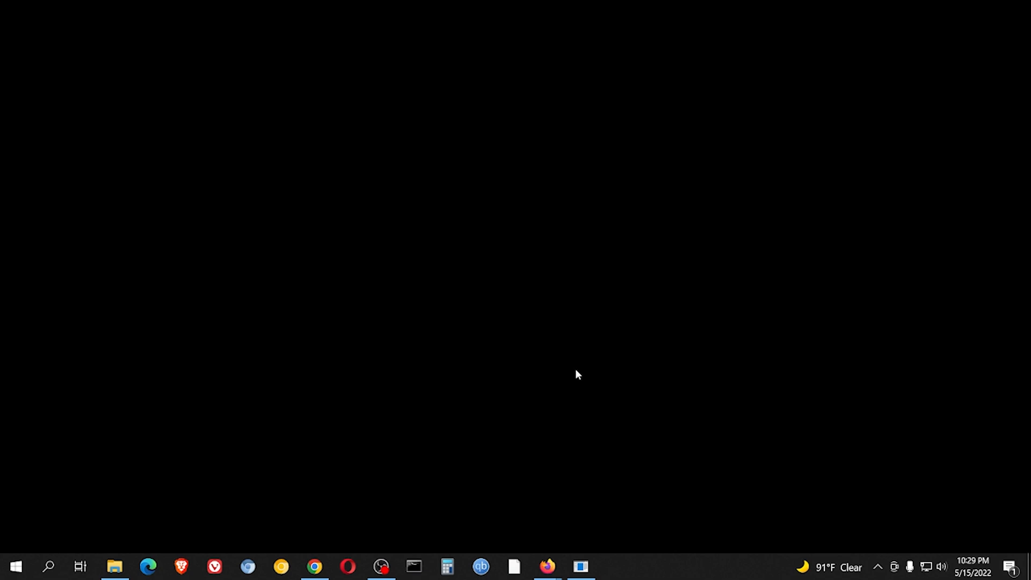
{"action": "left_click", "coordinate": [14, 566]}
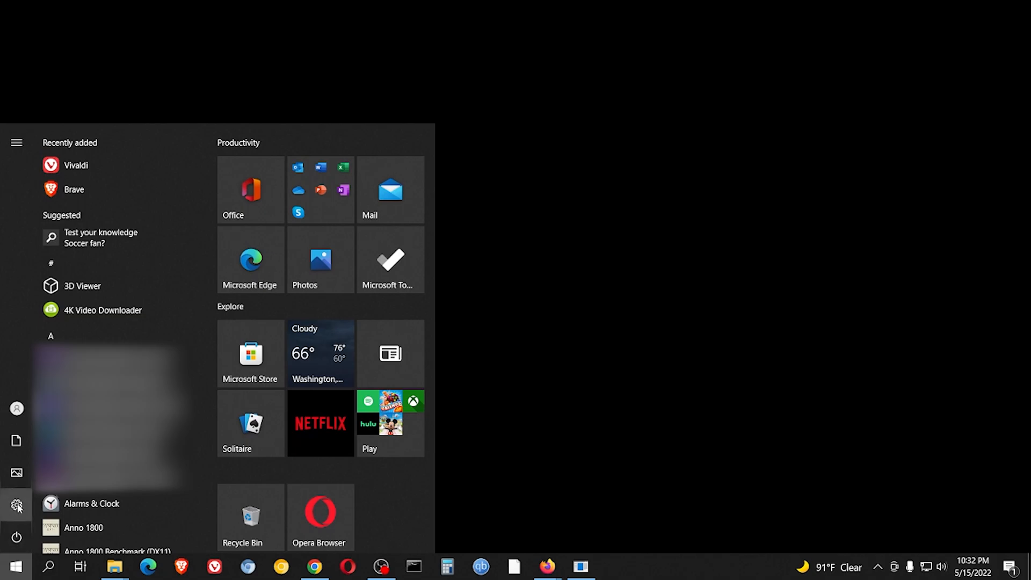
In Settings' Update & Security, start Windows Update checking for new updates.
{"action": "left_click", "coordinate": [16, 503]}
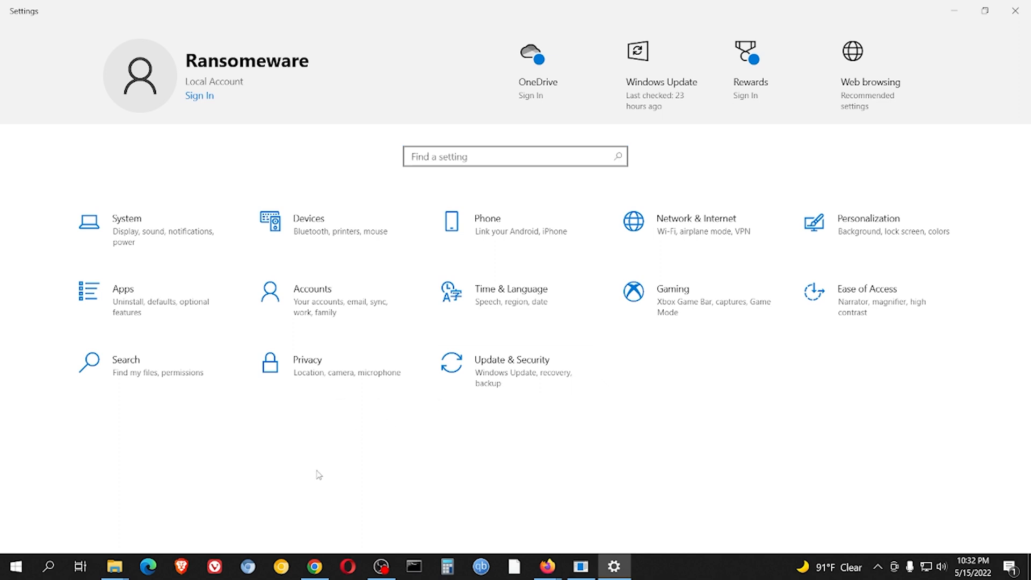
{"action": "left_click", "coordinate": [511, 360]}
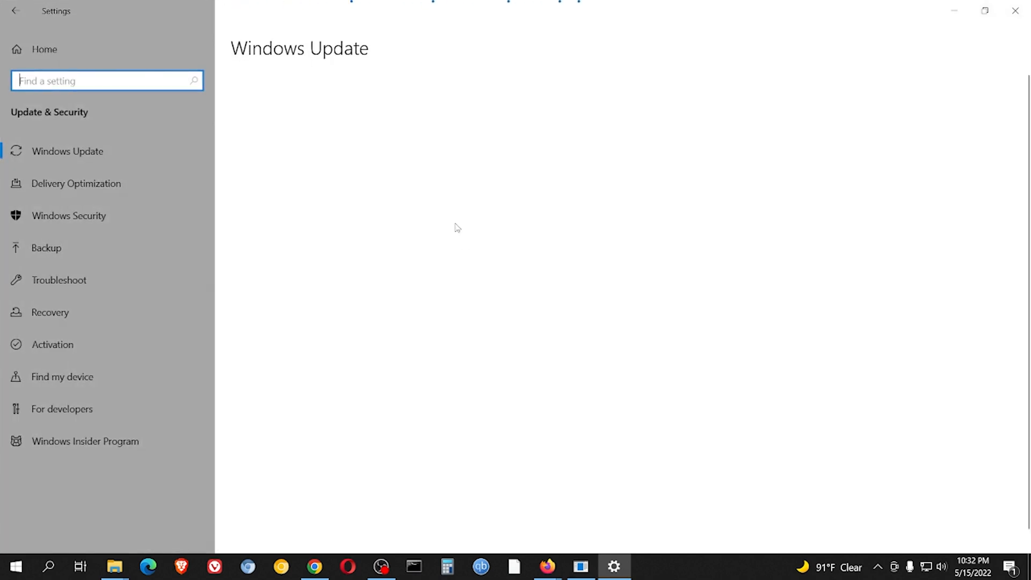
{"action": "left_click", "coordinate": [68, 150]}
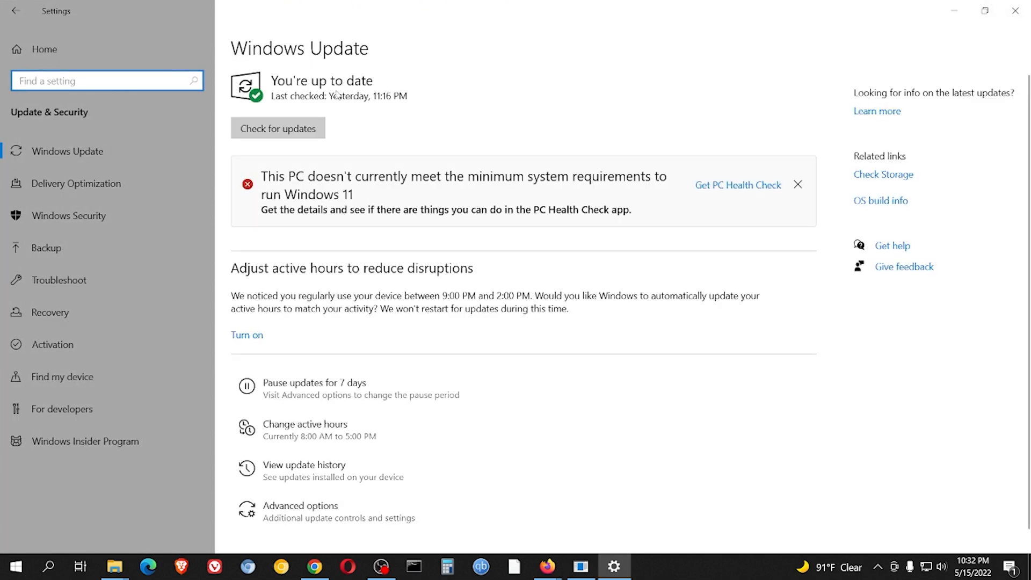
{"action": "mouse_move", "coordinate": [531, 90]}
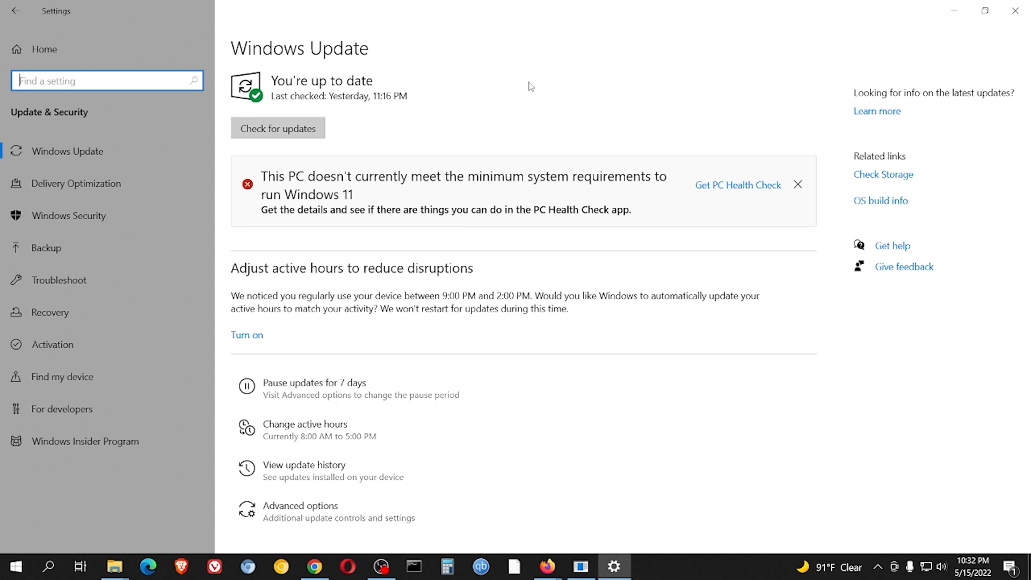
{"action": "left_click", "coordinate": [277, 128]}
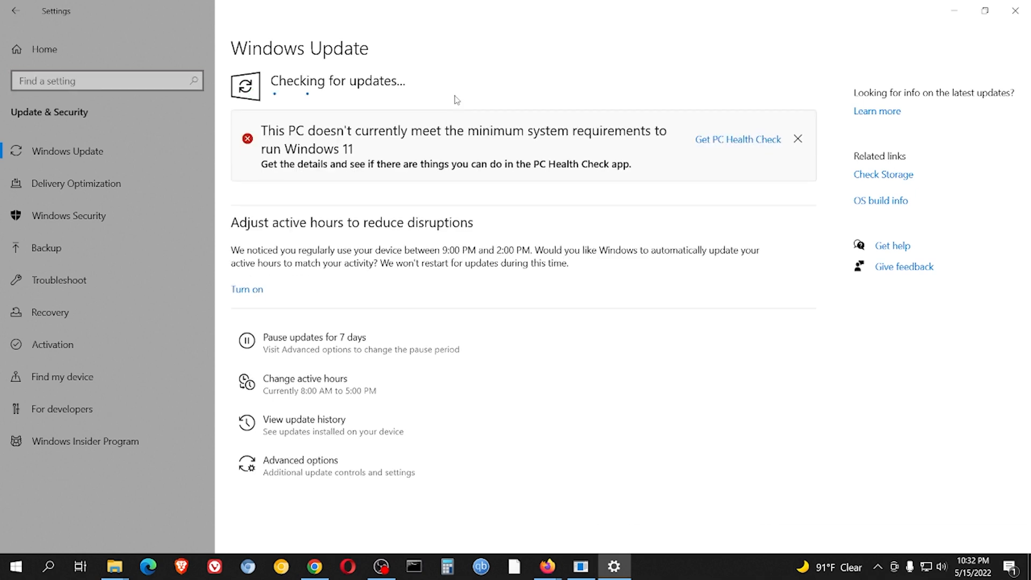